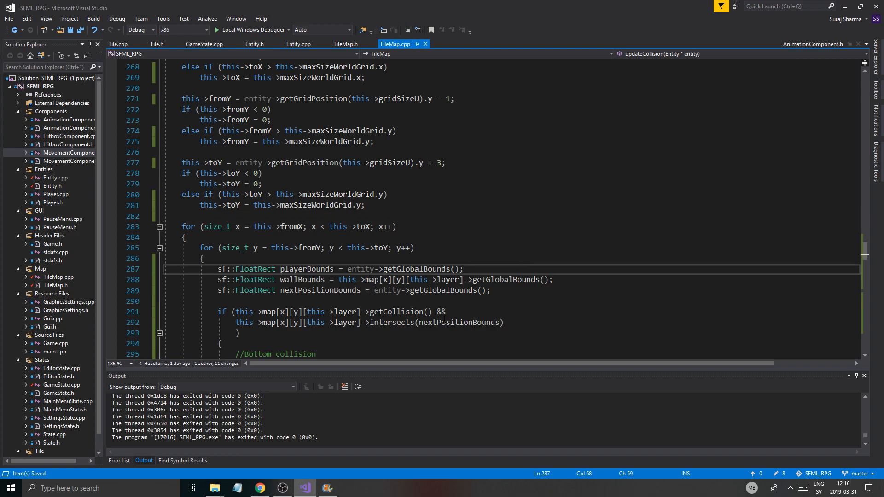
Step: Switch to the Entity.cpp tab showing Entity::getNextPositionBounds
{"action": "left_click", "coordinate": [298, 44]}
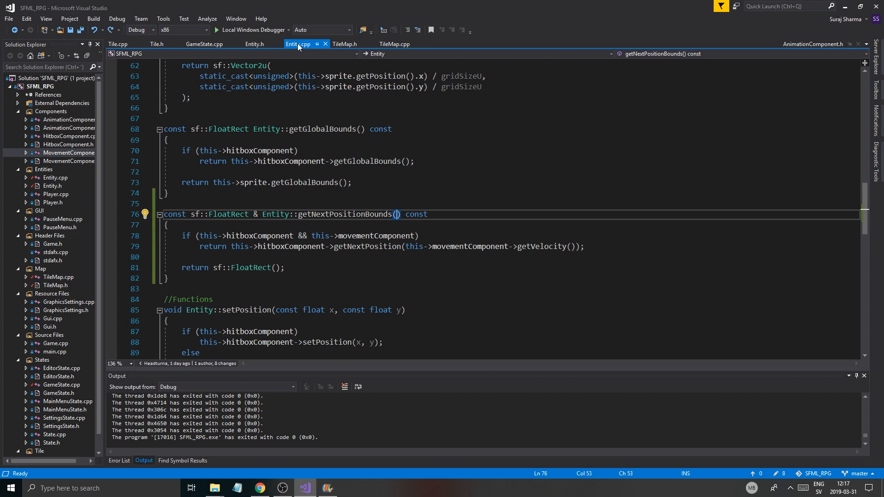
{"action": "left_click", "coordinate": [396, 44]}
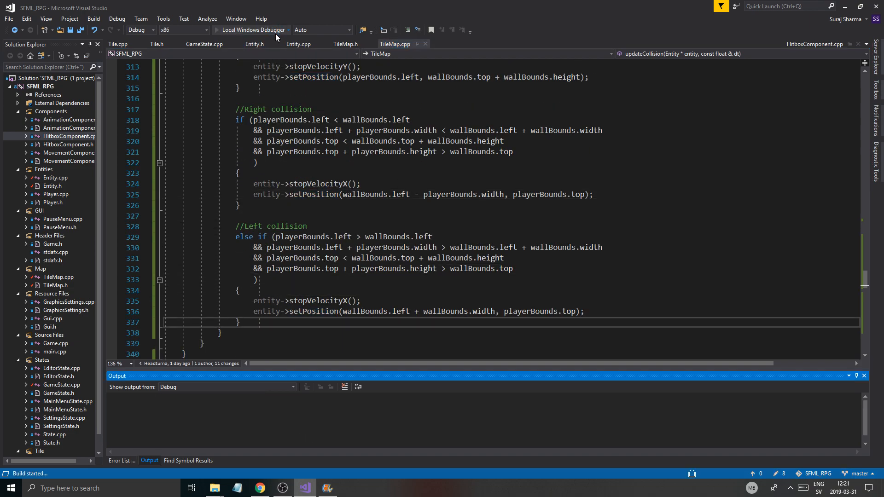
{"action": "left_click", "coordinate": [251, 29]}
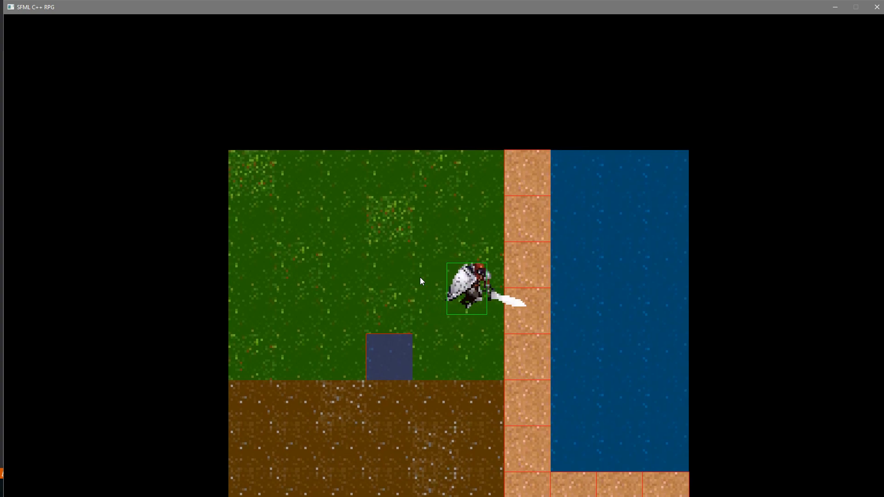
Step: Pause the game with Escape to show the pause menu with its Quit option
{"action": "key", "text": "Escape"}
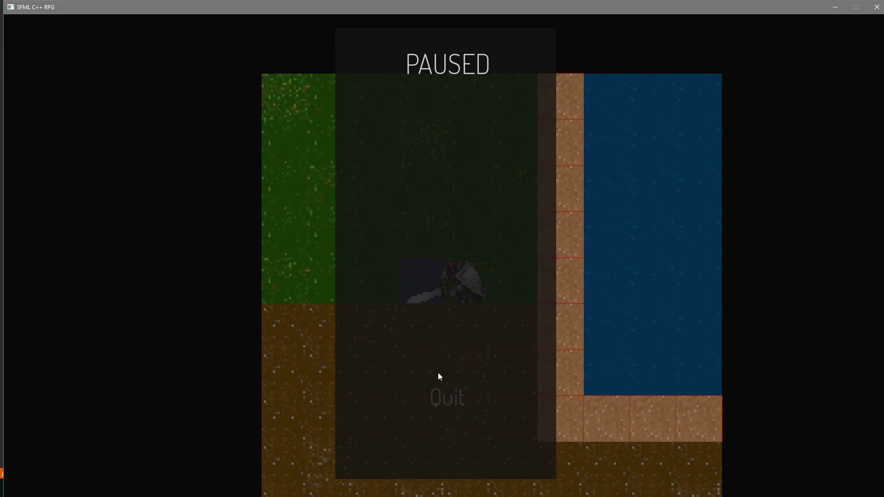